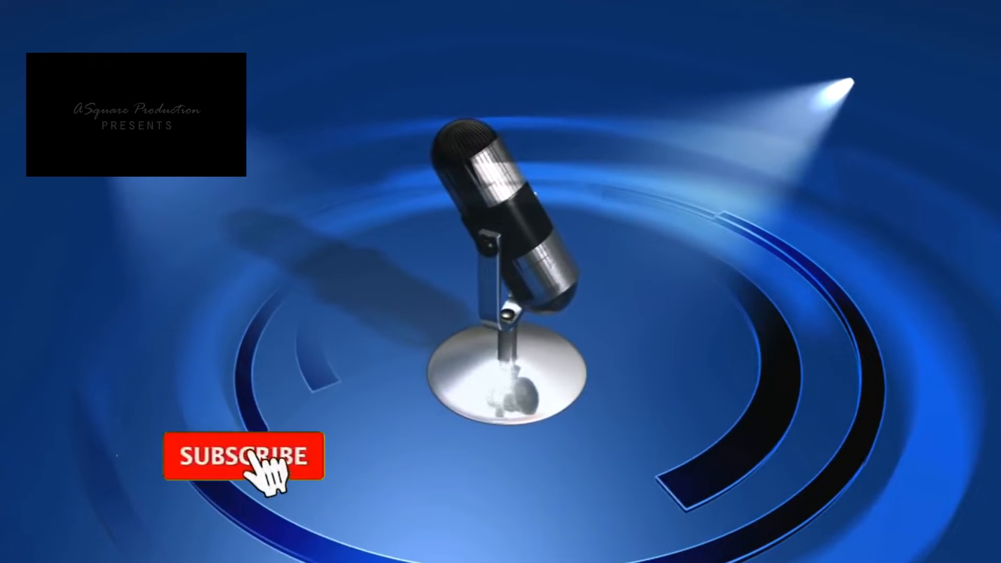
left_click(245, 463)
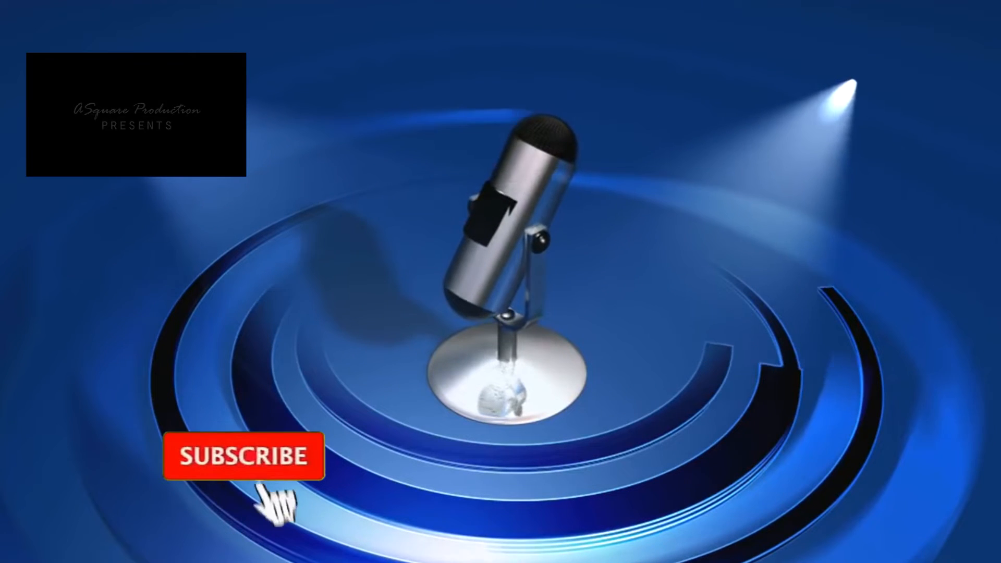
left_click(243, 463)
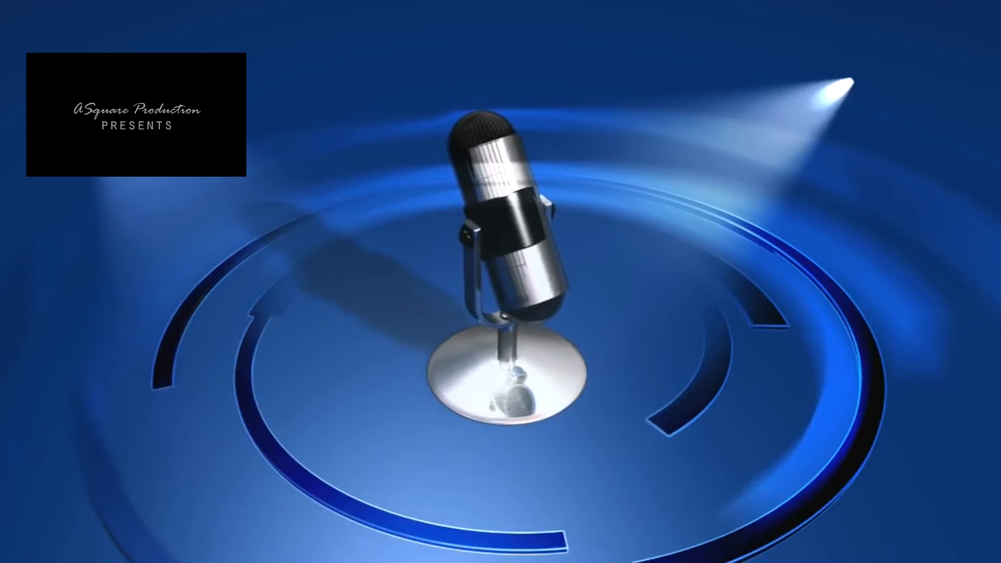
left_click(263, 470)
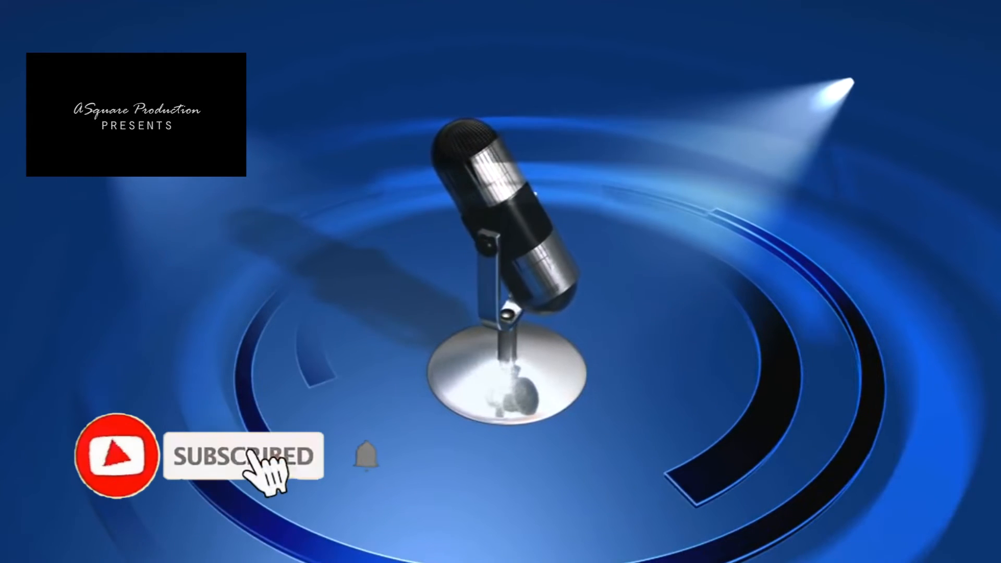